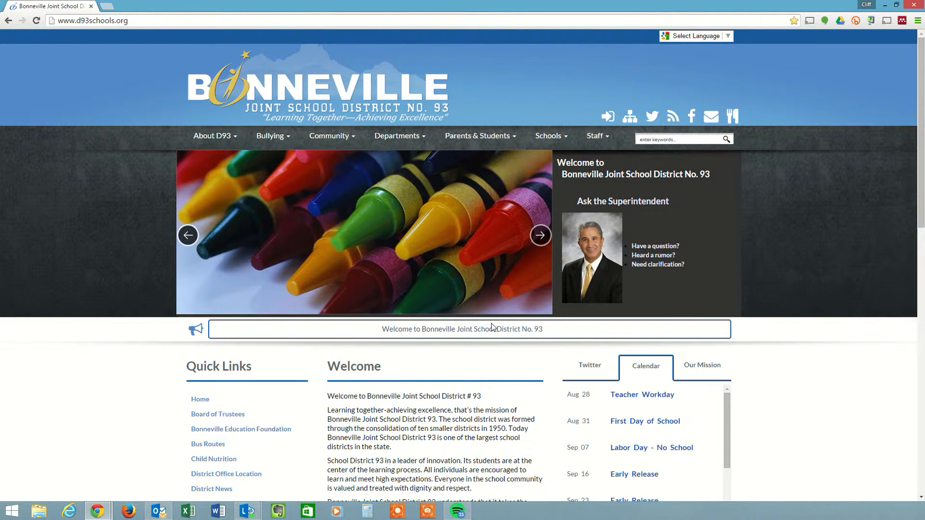
# Step: From the school website's Staff menu, open District Email to reach the Outlook inbox
pyautogui.click(539, 235)
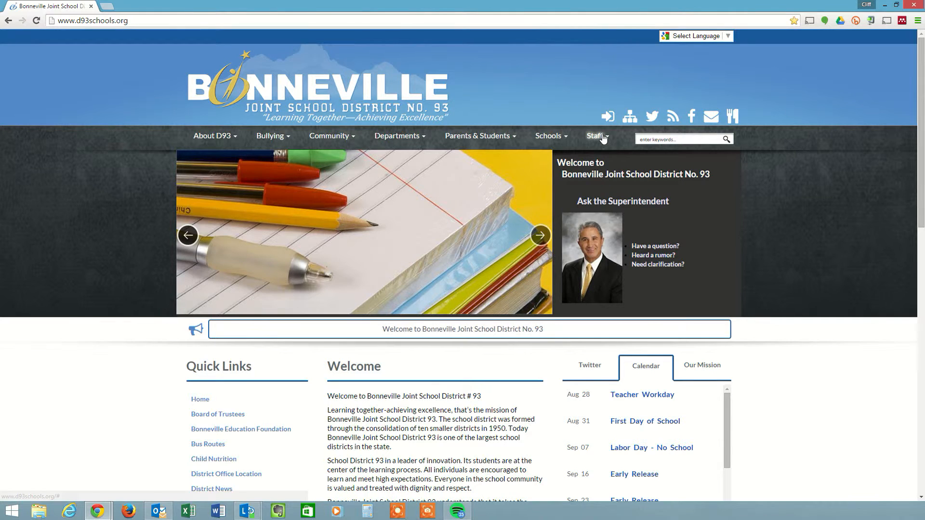
pyautogui.click(596, 136)
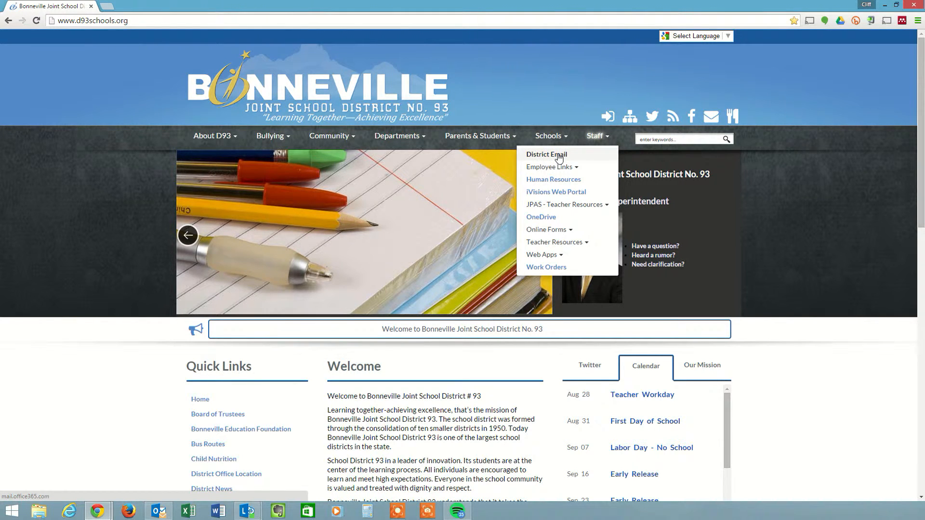
pyautogui.click(546, 154)
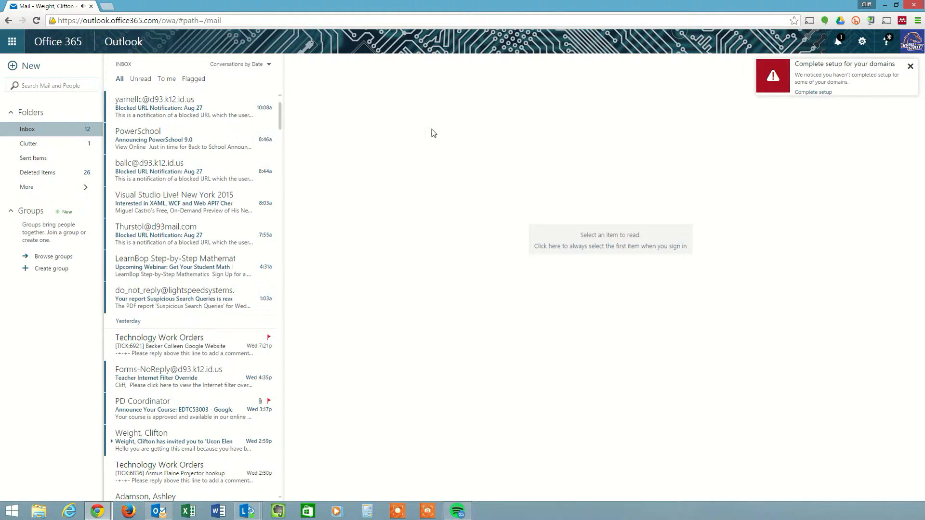
pyautogui.moveTo(437, 109)
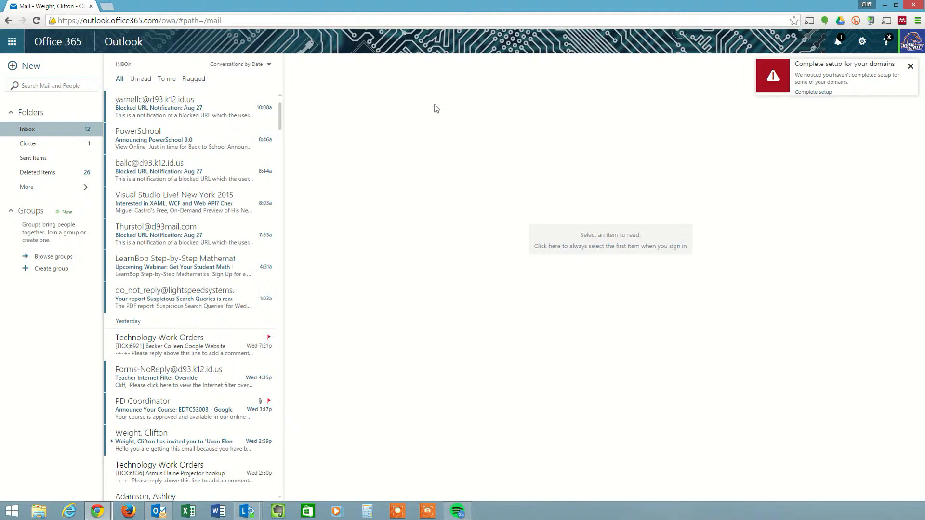
pyautogui.moveTo(460, 108)
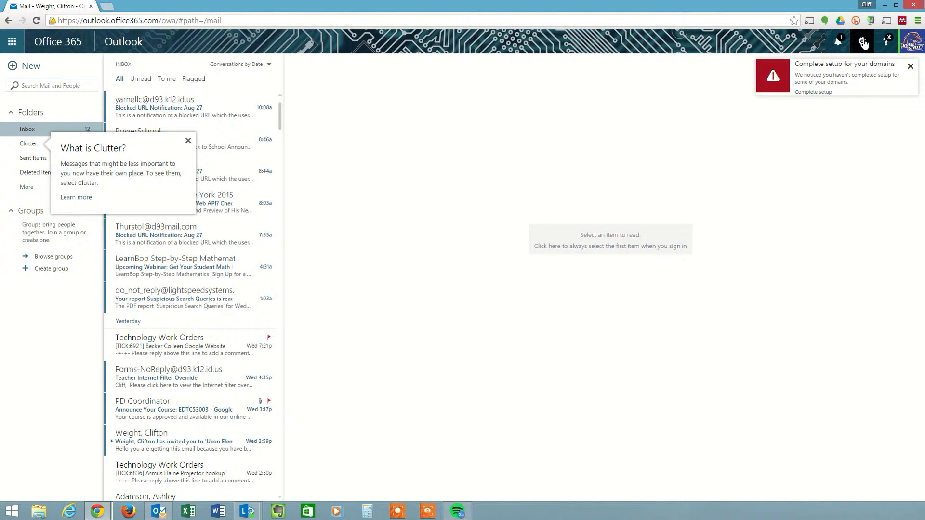
# Step: Open Office 365 settings from the gear menu in Outlook on the web
pyautogui.click(862, 42)
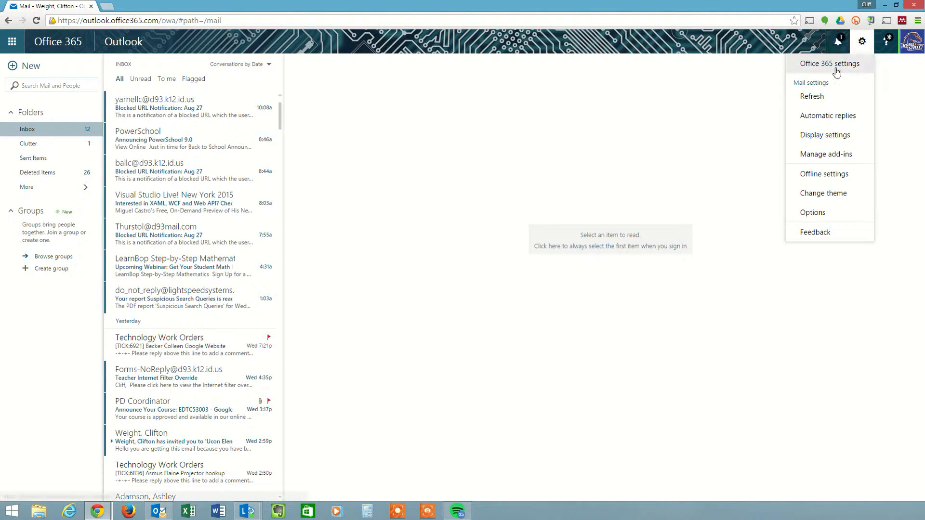
pyautogui.moveTo(829, 64)
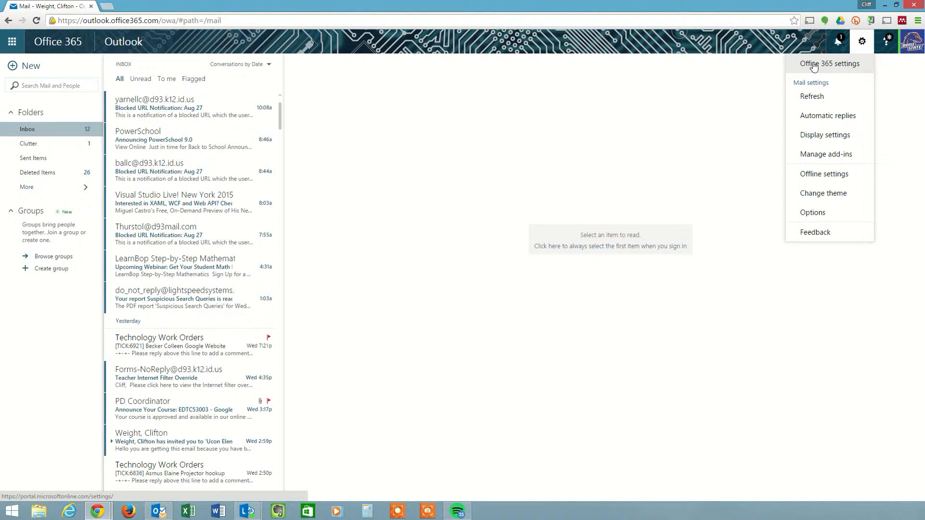
pyautogui.click(830, 63)
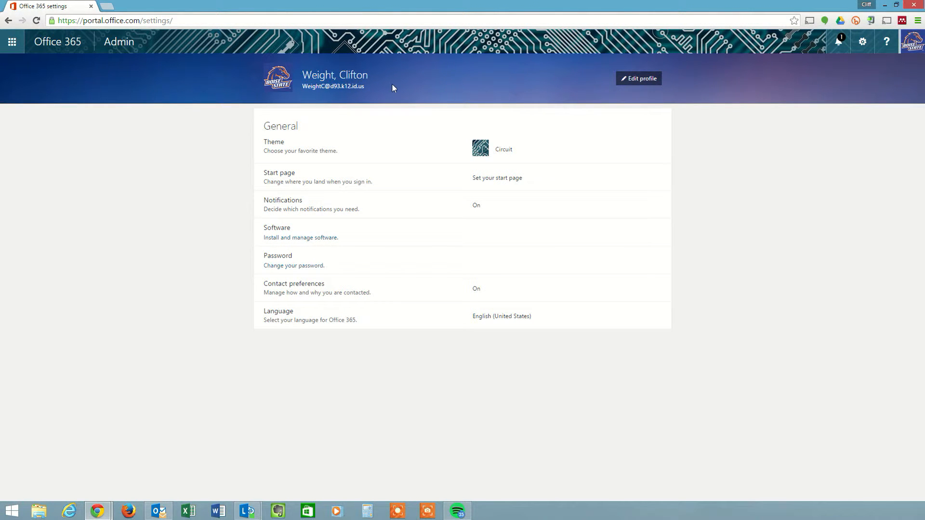
pyautogui.moveTo(218, 143)
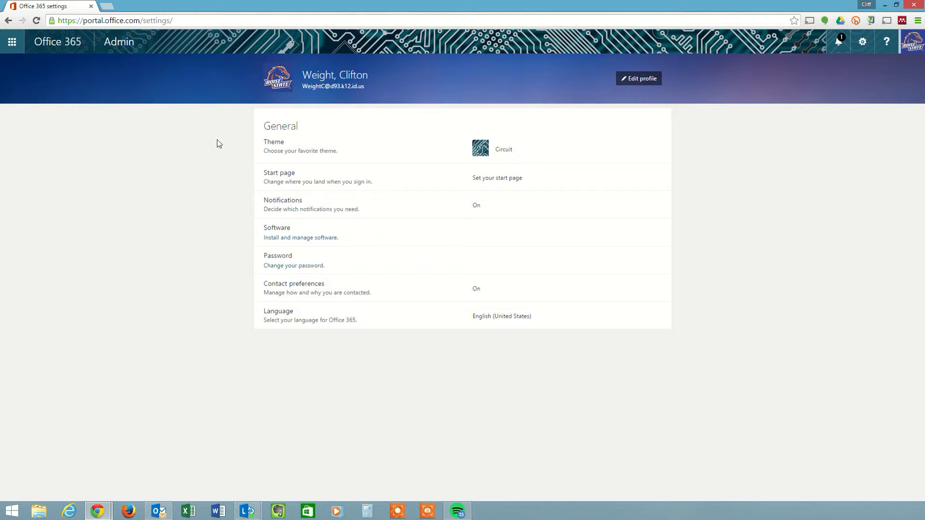
pyautogui.moveTo(277, 233)
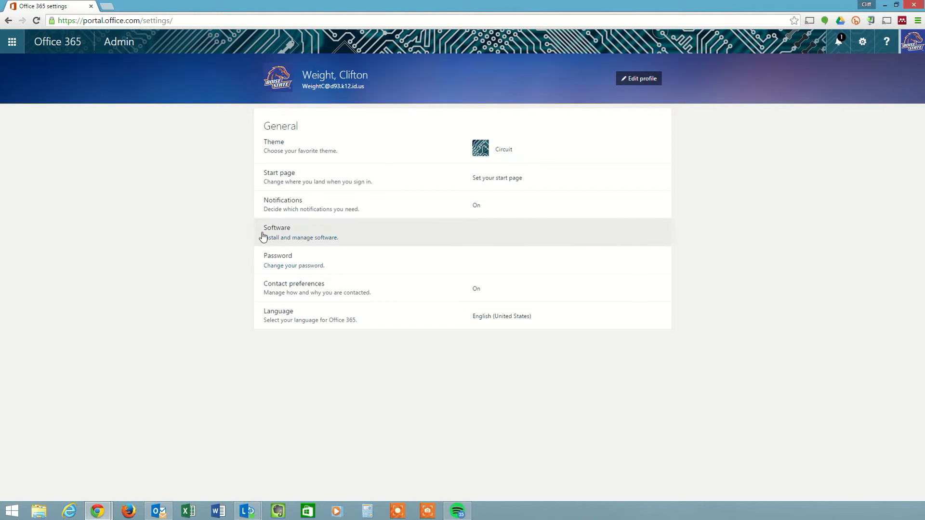
pyautogui.moveTo(352, 240)
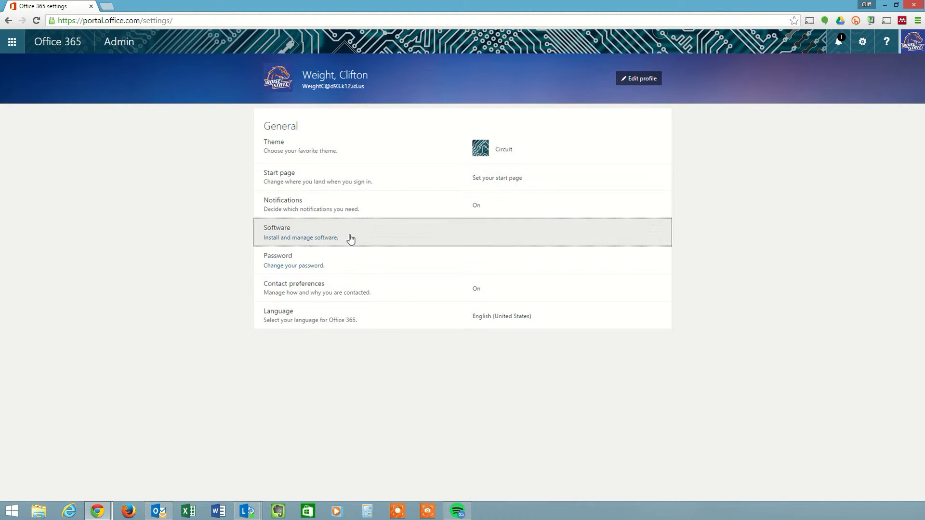
# Step: Go to the Software page under General settings
pyautogui.click(301, 232)
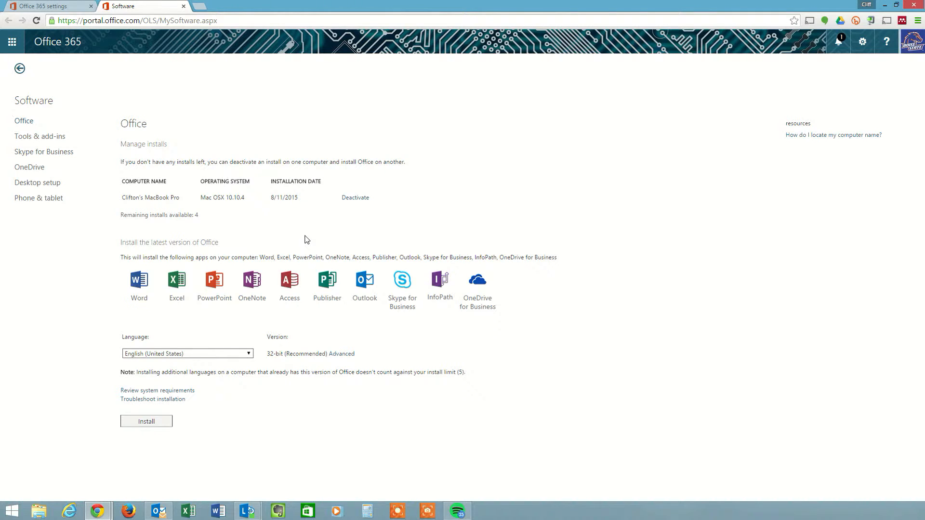
pyautogui.moveTo(151, 171)
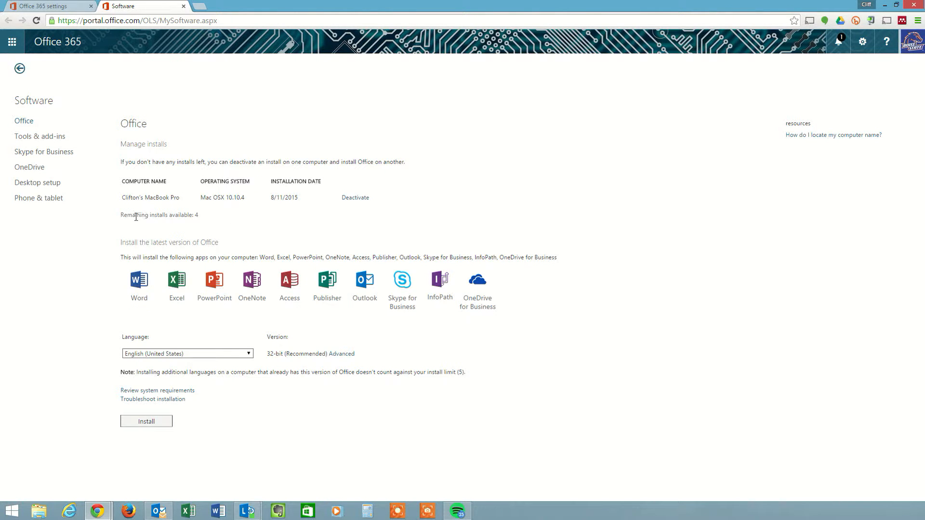
pyautogui.moveTo(147, 208)
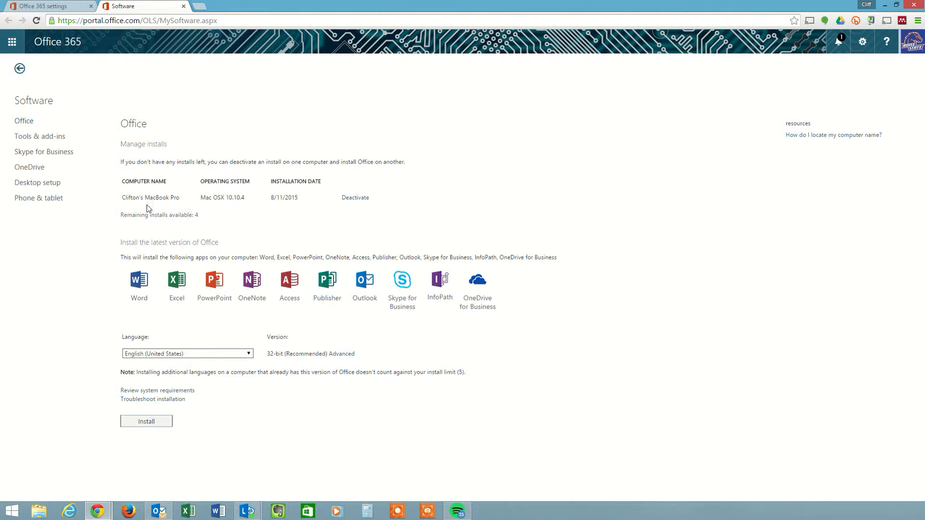
pyautogui.moveTo(164, 210)
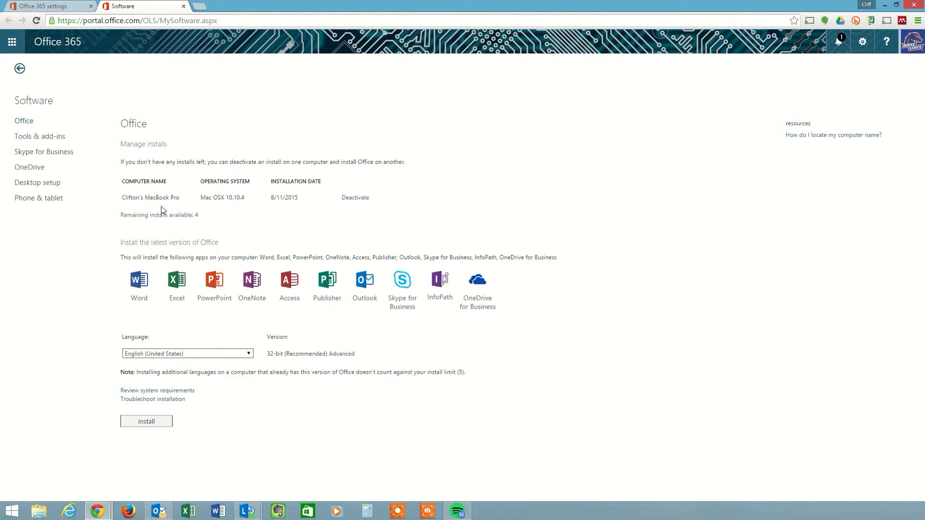
pyautogui.moveTo(230, 219)
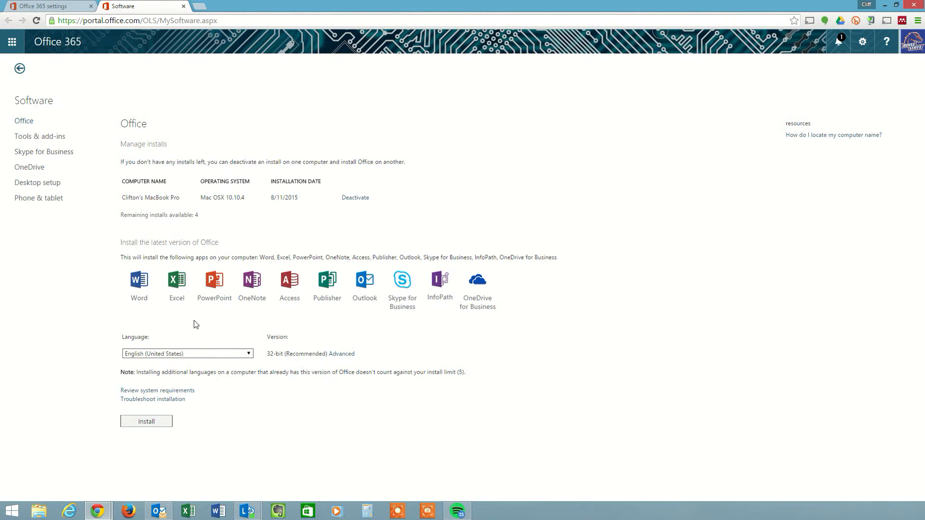
pyautogui.moveTo(282, 357)
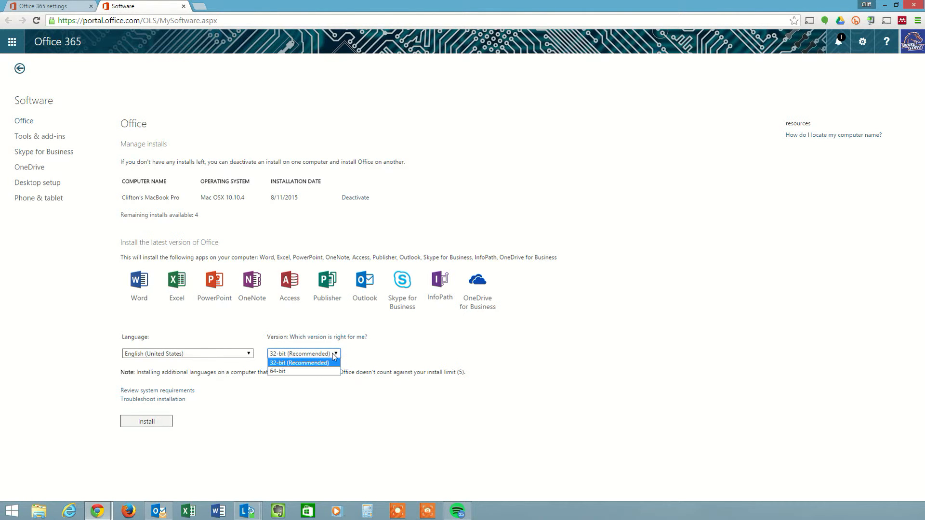
# Step: Select 64-bit Office, start Install, and run the downloaded Setup.exe
pyautogui.click(276, 371)
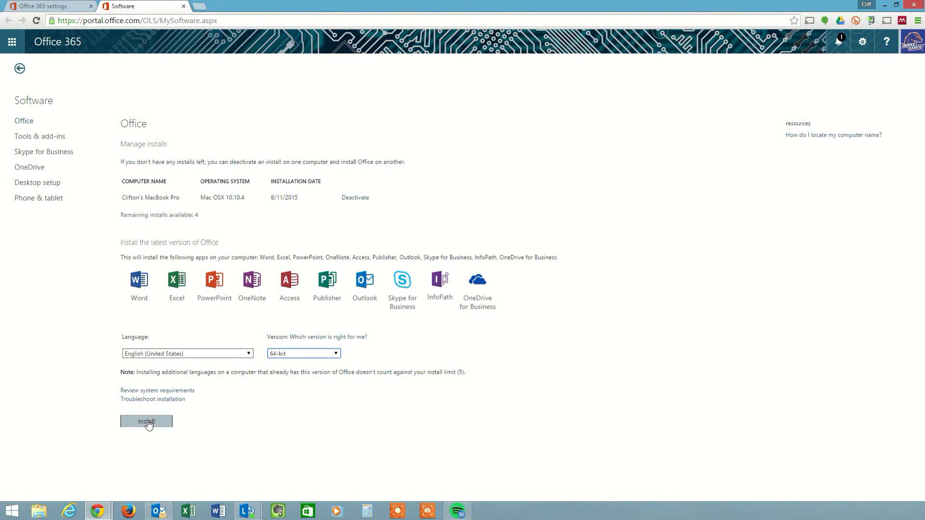
pyautogui.click(146, 421)
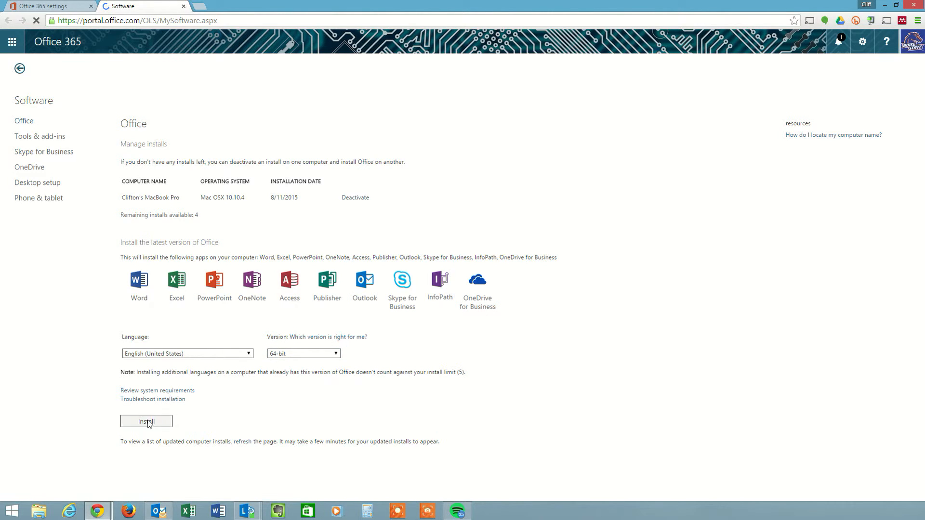
pyautogui.click(145, 421)
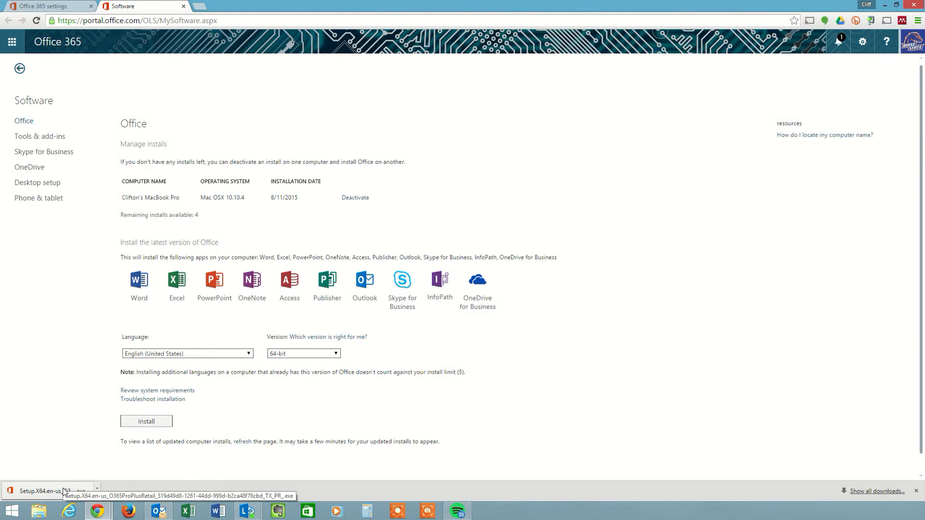
pyautogui.click(41, 491)
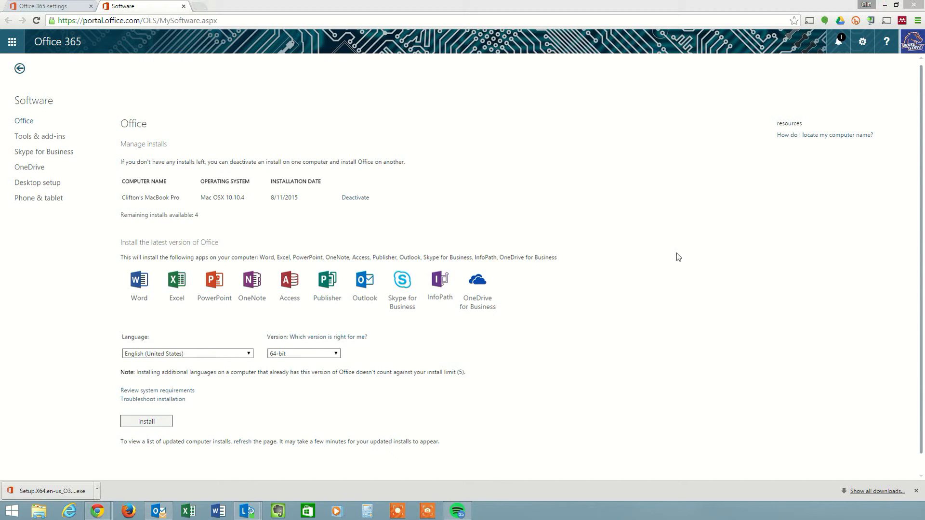
pyautogui.click(146, 421)
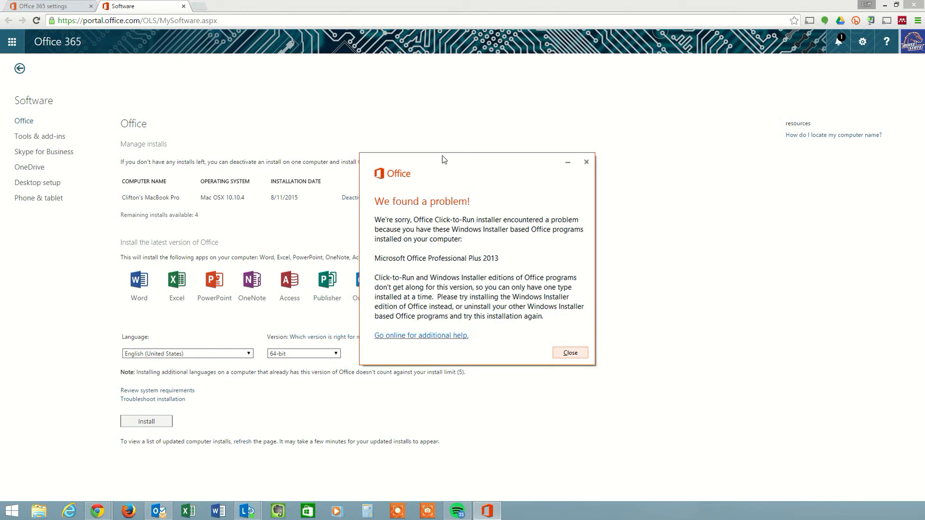
pyautogui.moveTo(443, 159); pyautogui.dragTo(420, 142)
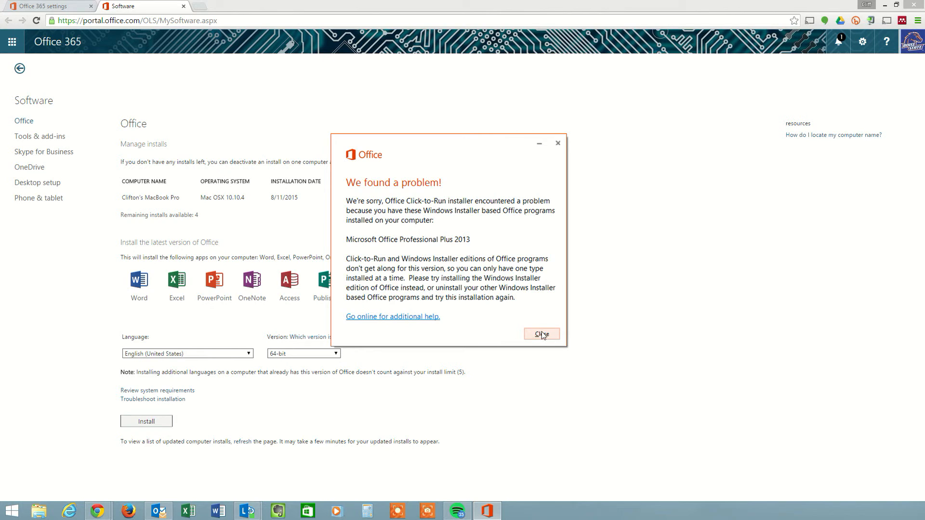
pyautogui.click(541, 334)
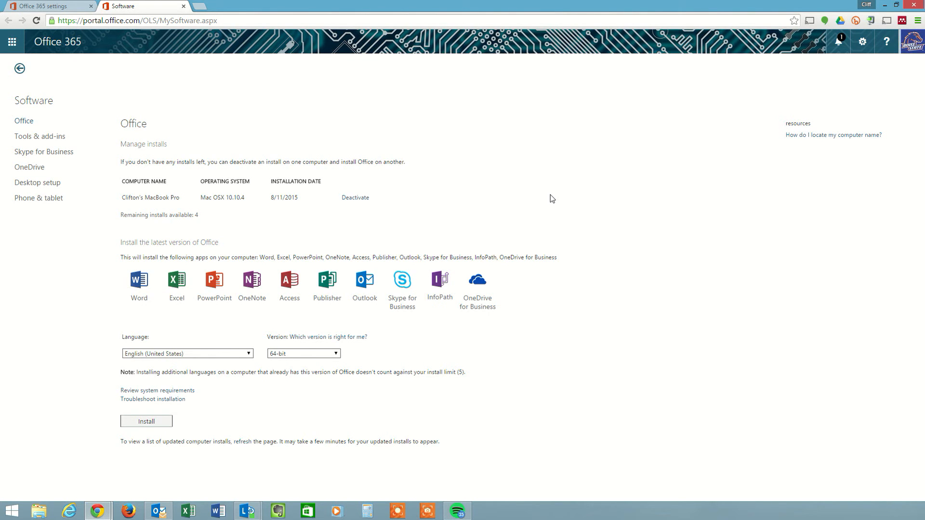
pyautogui.moveTo(499, 255)
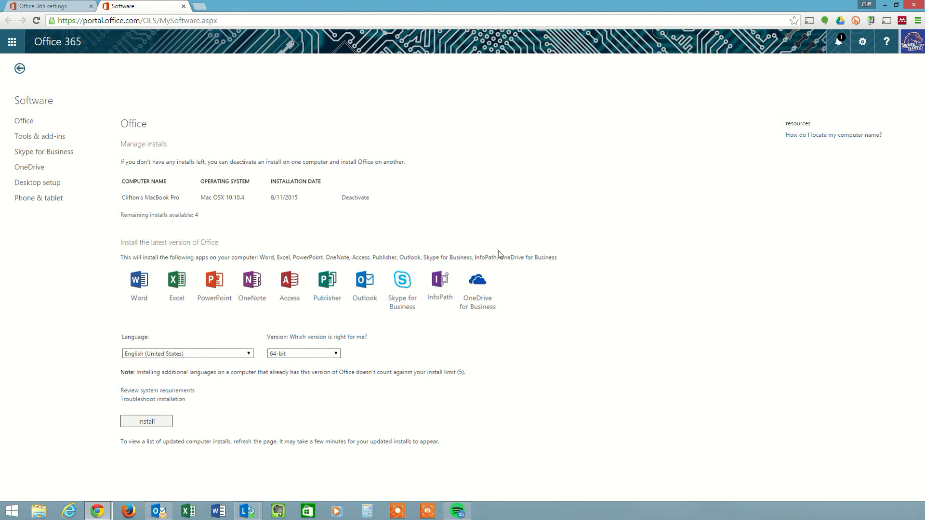